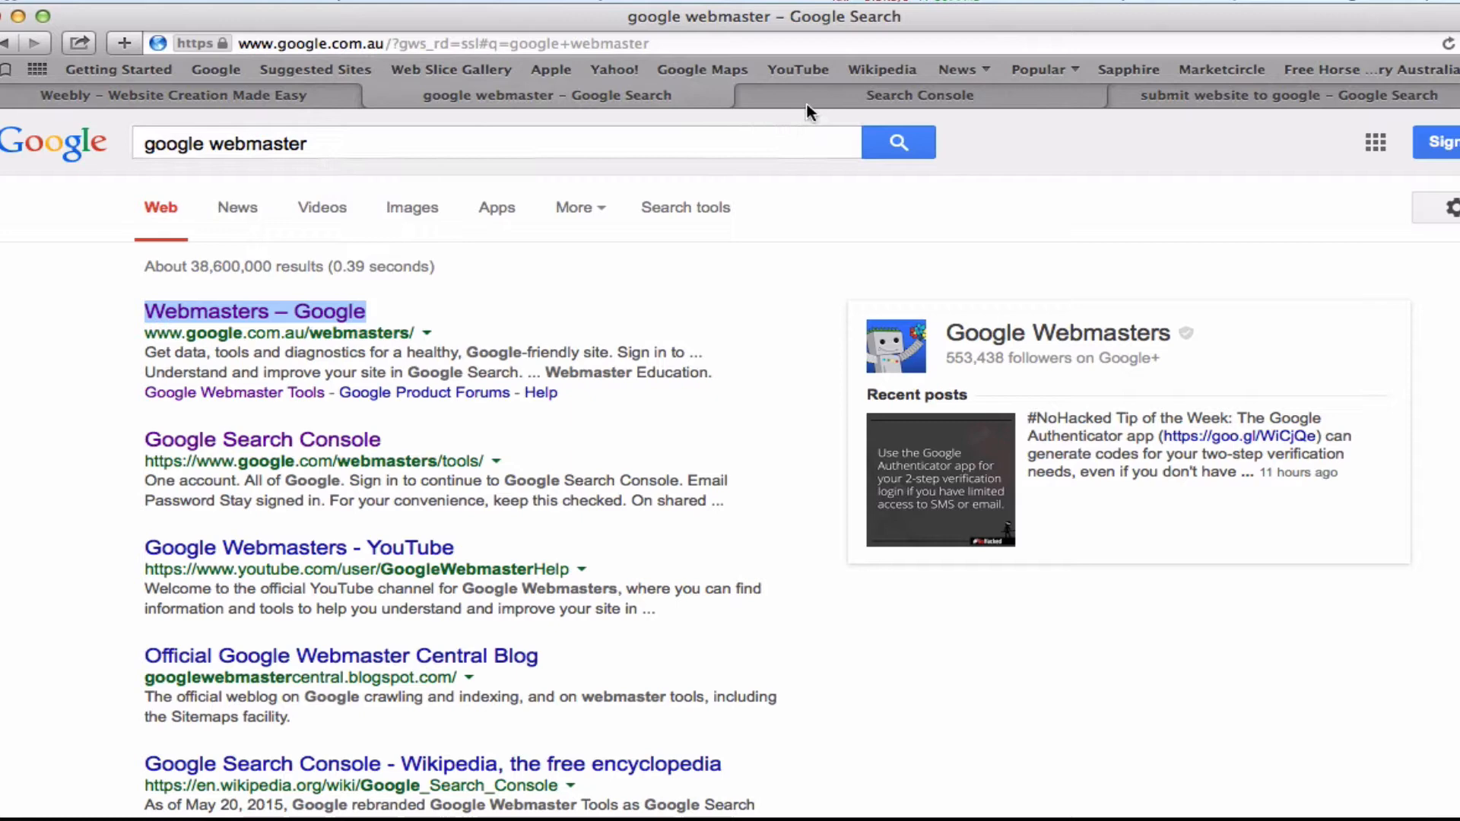
Switch from the 'google webmaster' results to the Search Console home listing managed sites
{"action": "left_click", "coordinate": [918, 94]}
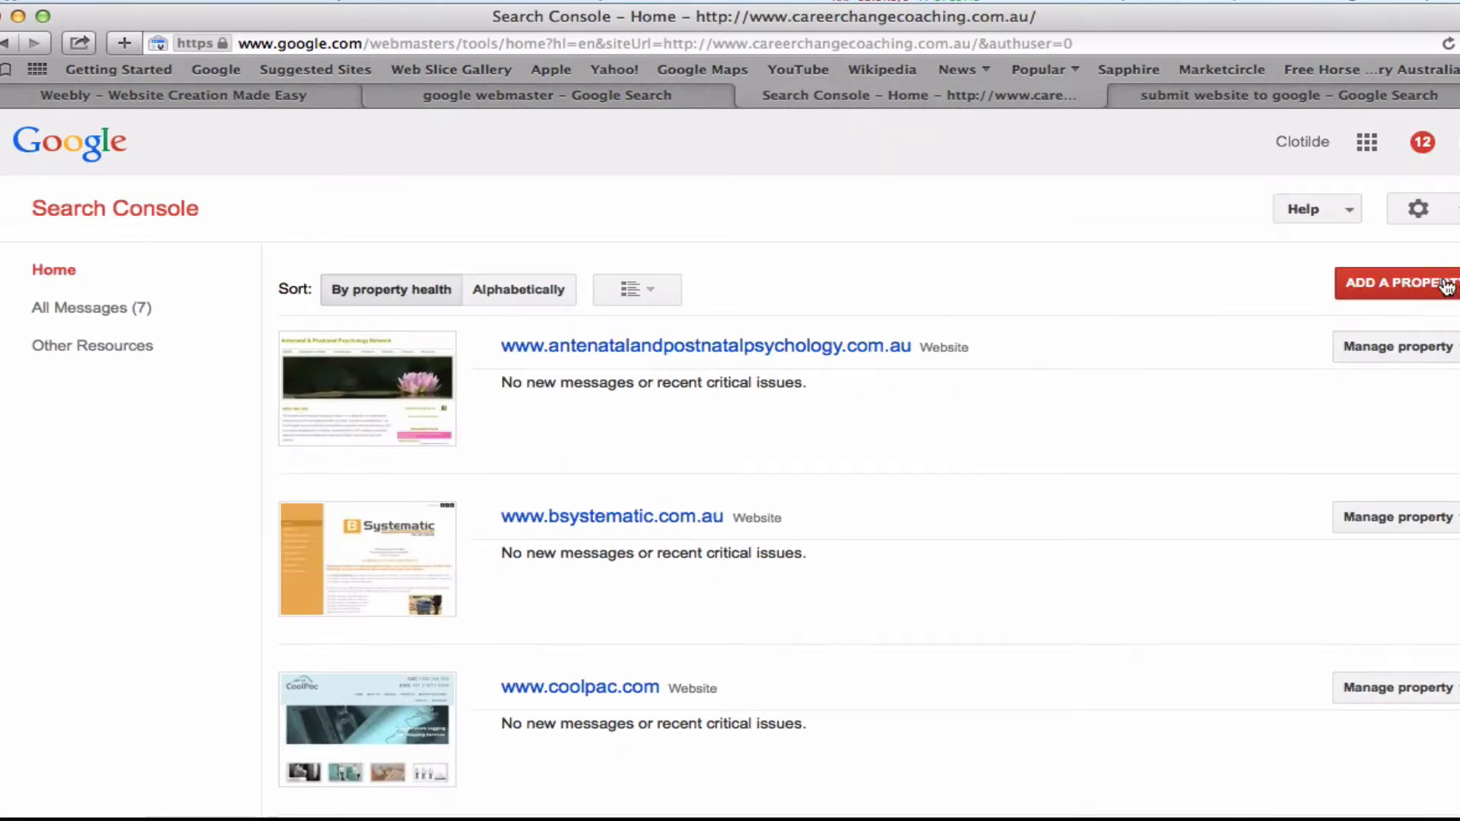
Add a new property for the mywebsite.com address and continue to ownership verification
{"action": "left_click", "coordinate": [1406, 283]}
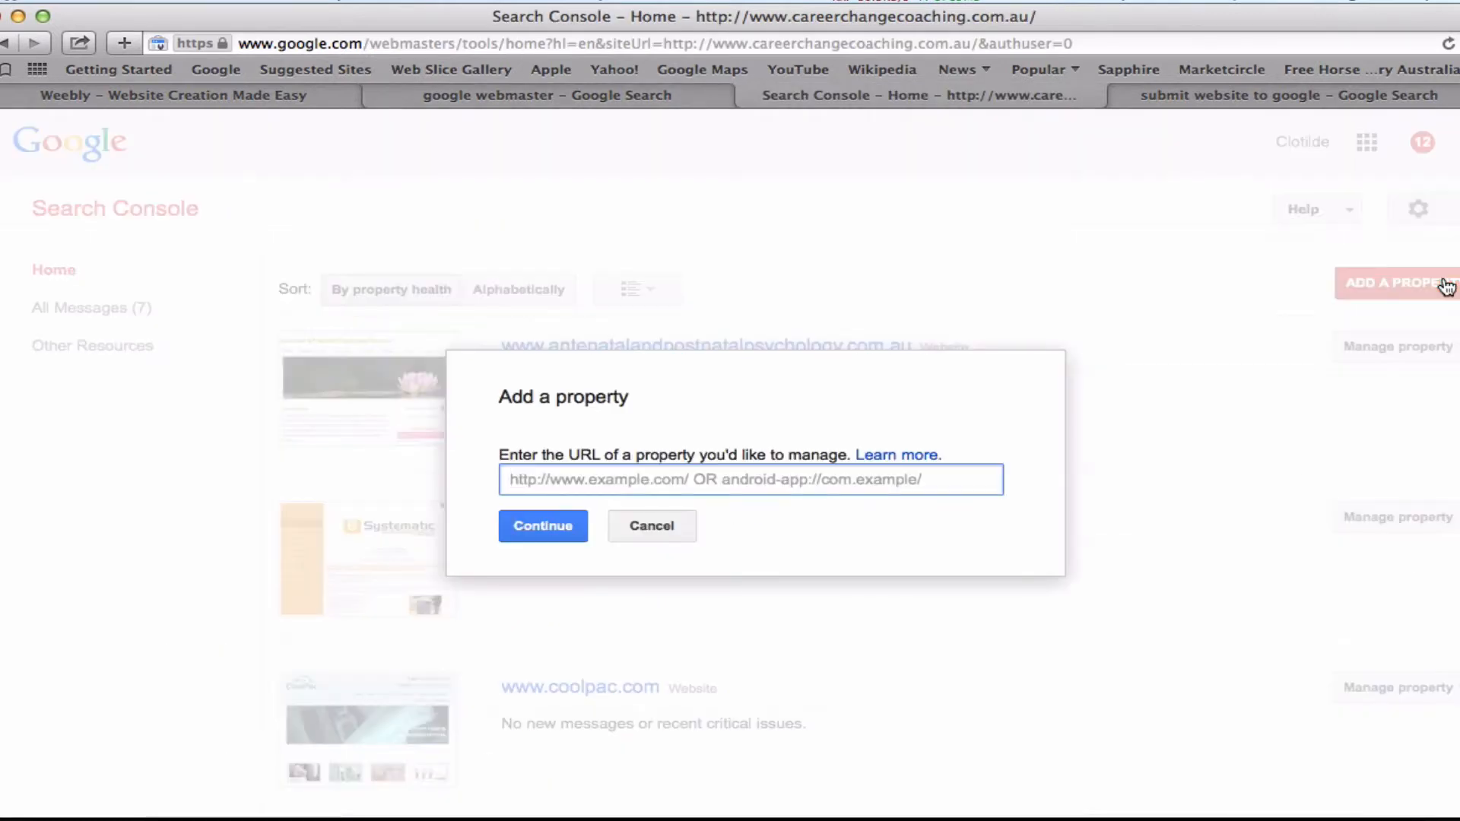
{"action": "type", "text": "http://www,"}
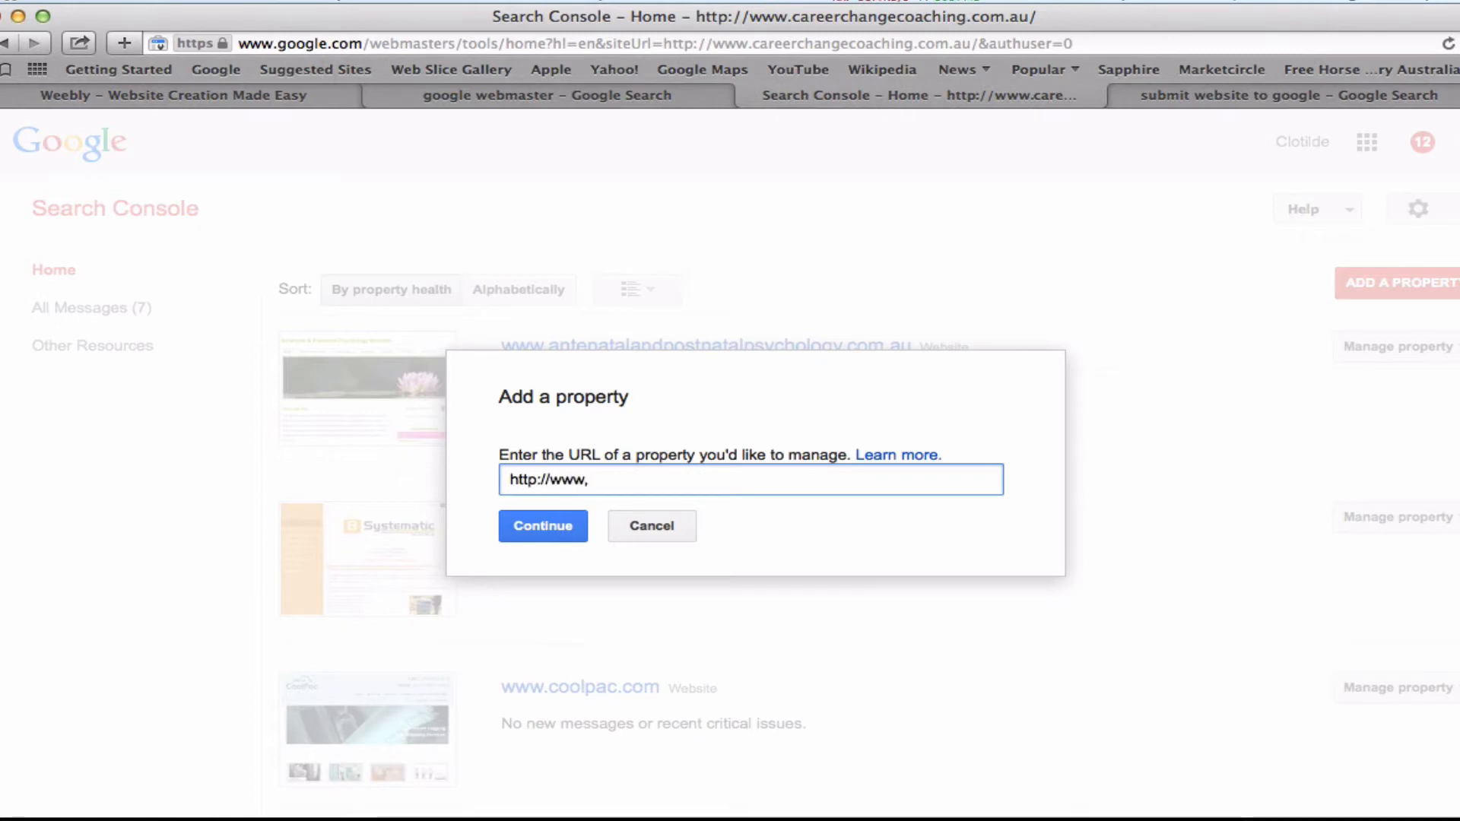
{"action": "type", "text": "mywebsite"}
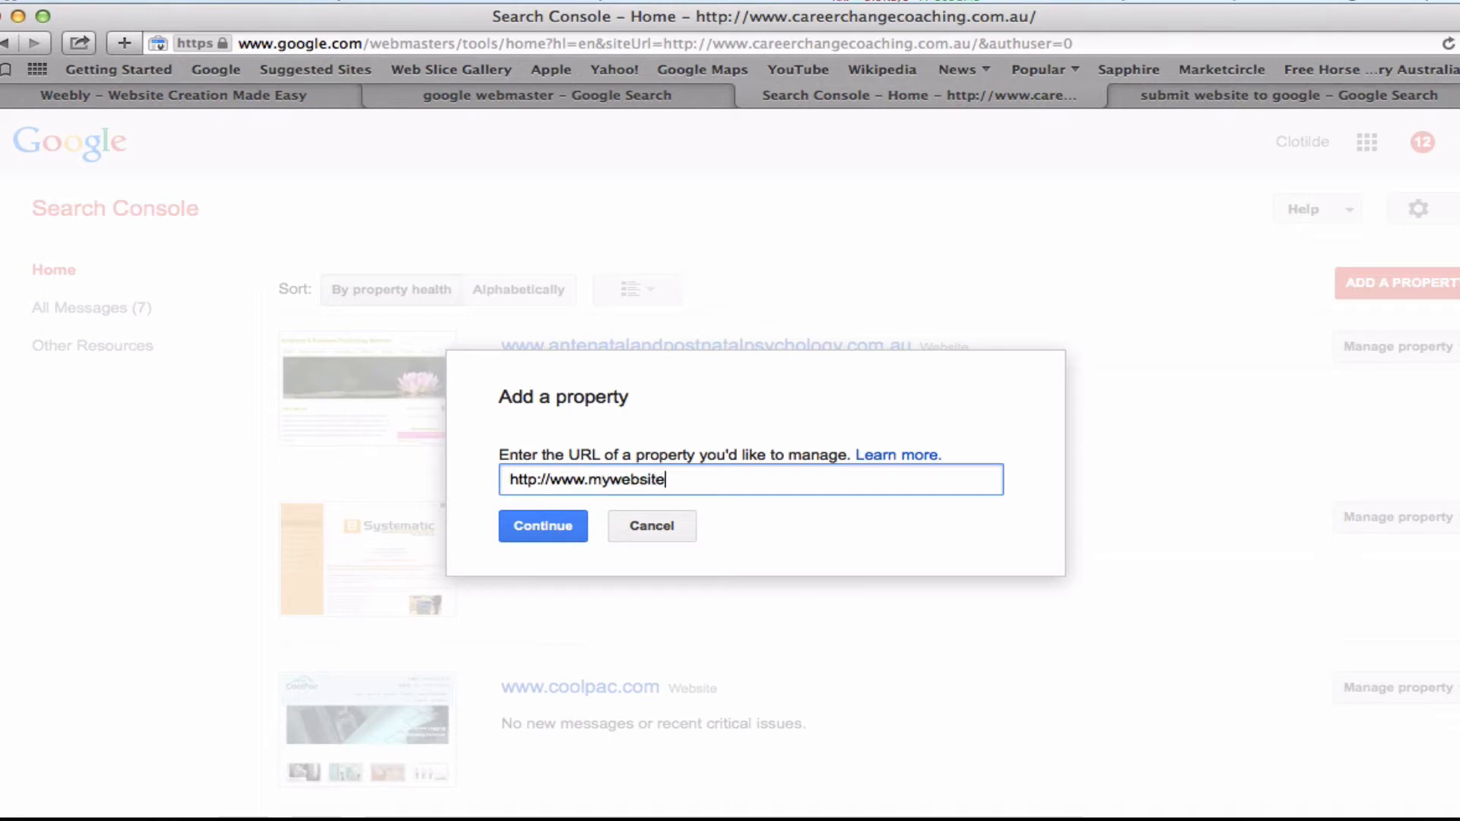
{"action": "type", "text": ".com."}
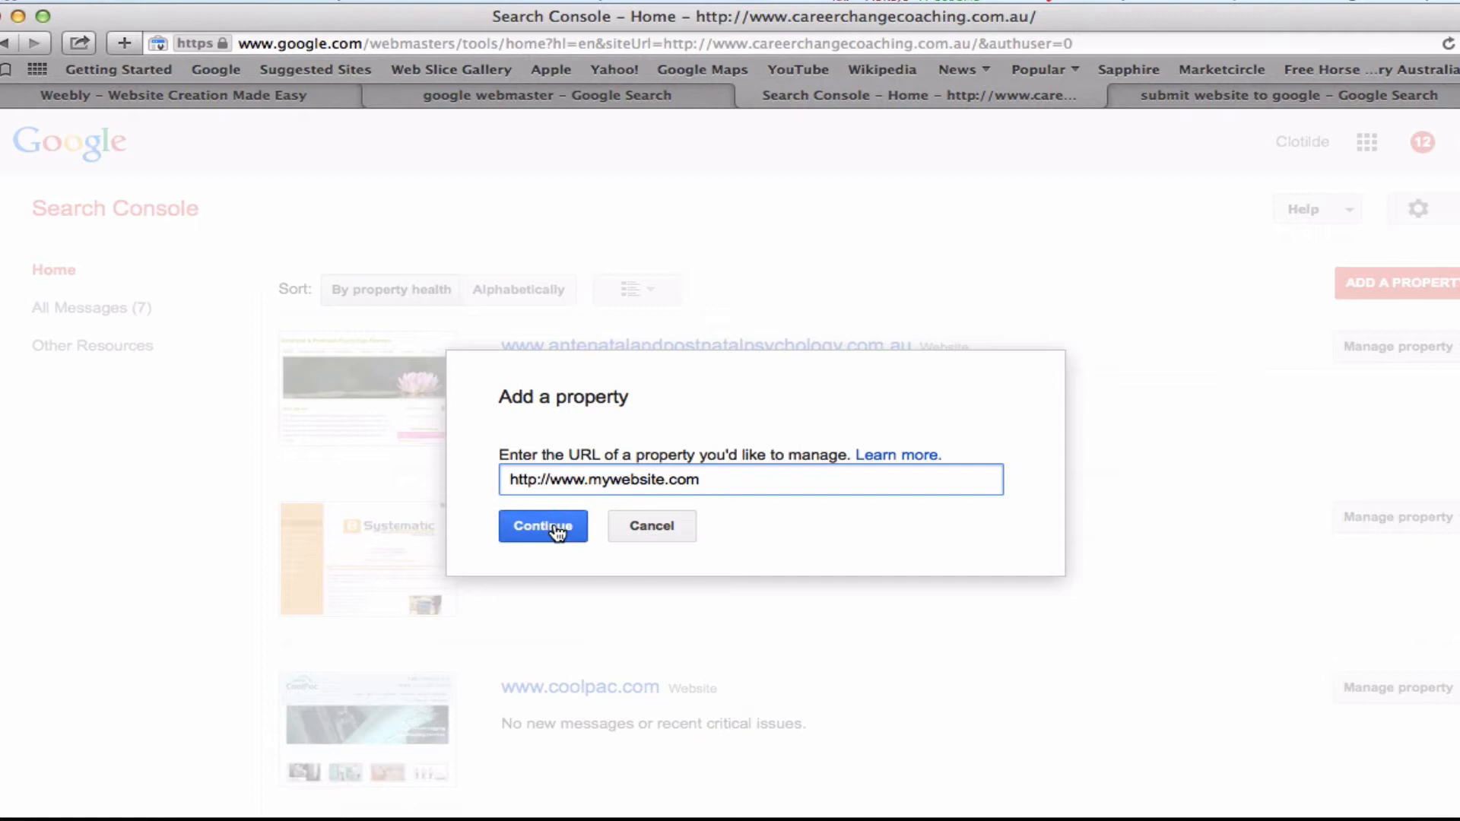
{"action": "left_click", "coordinate": [542, 526]}
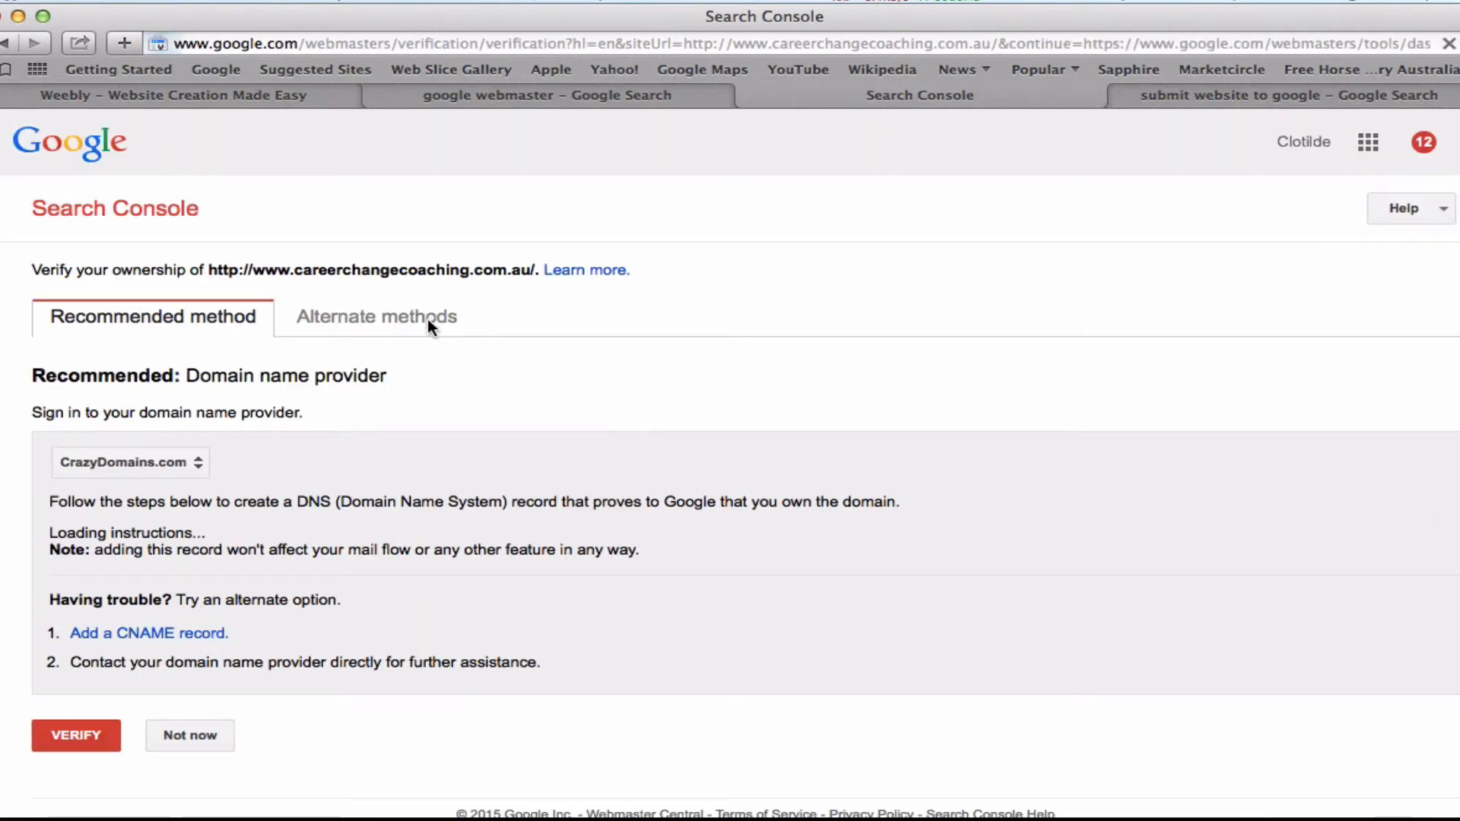
Choose the HTML tag alternate verification method, copy the whole meta tag, and go to Weebly
{"action": "left_click", "coordinate": [376, 316]}
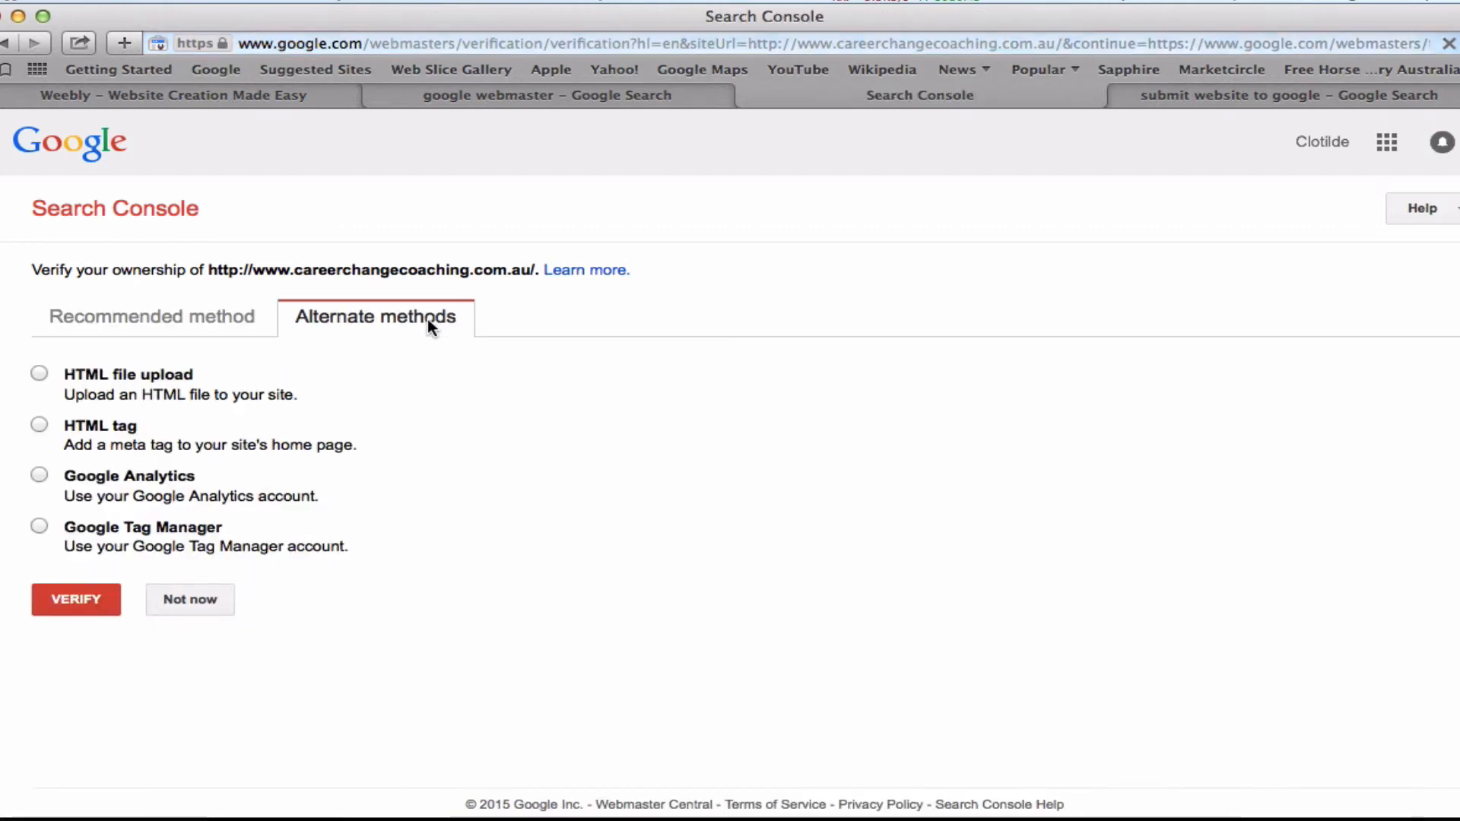
{"action": "left_click", "coordinate": [39, 426]}
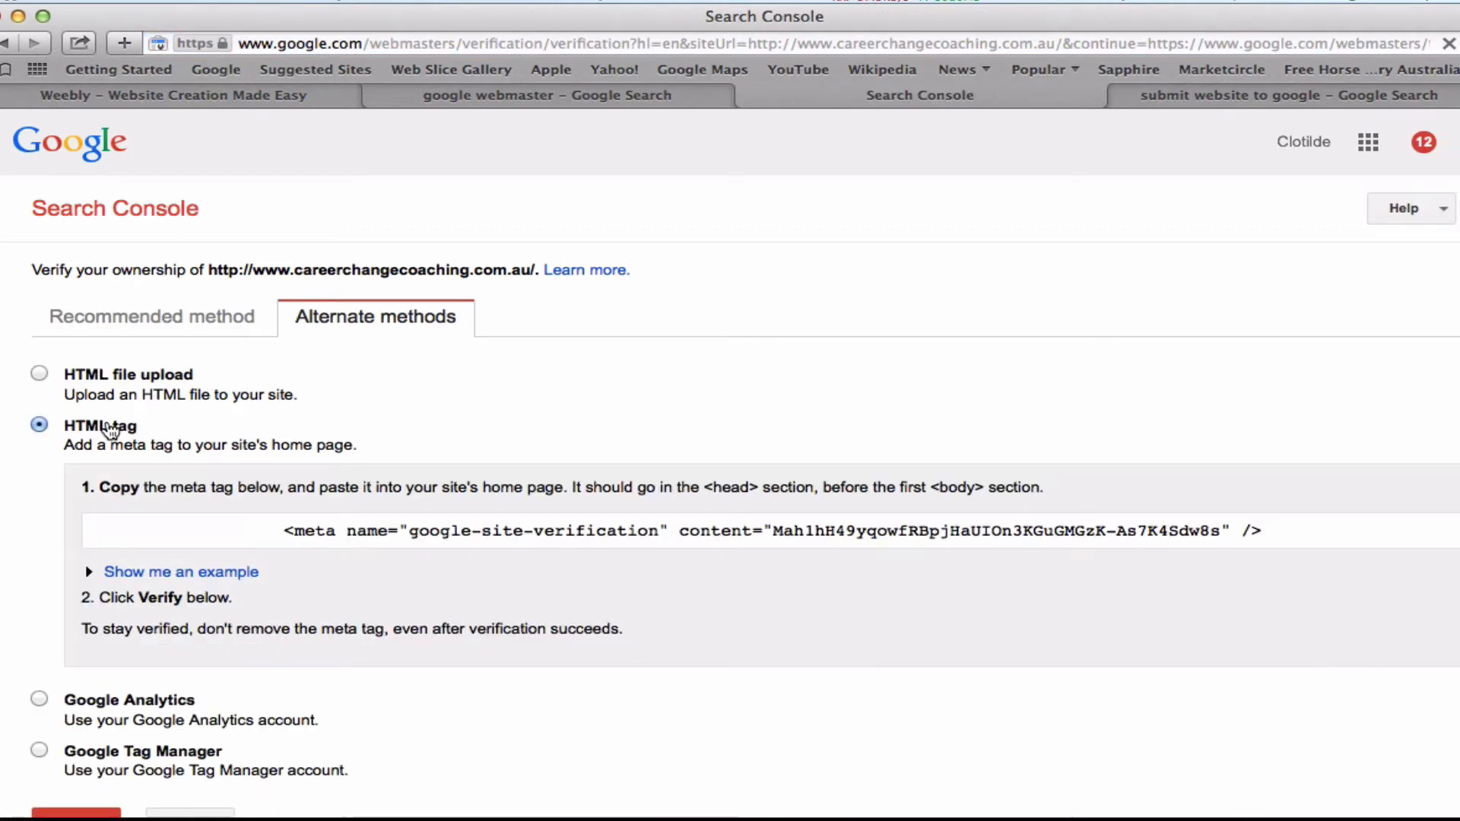
{"action": "mouse_move", "coordinate": [287, 525]}
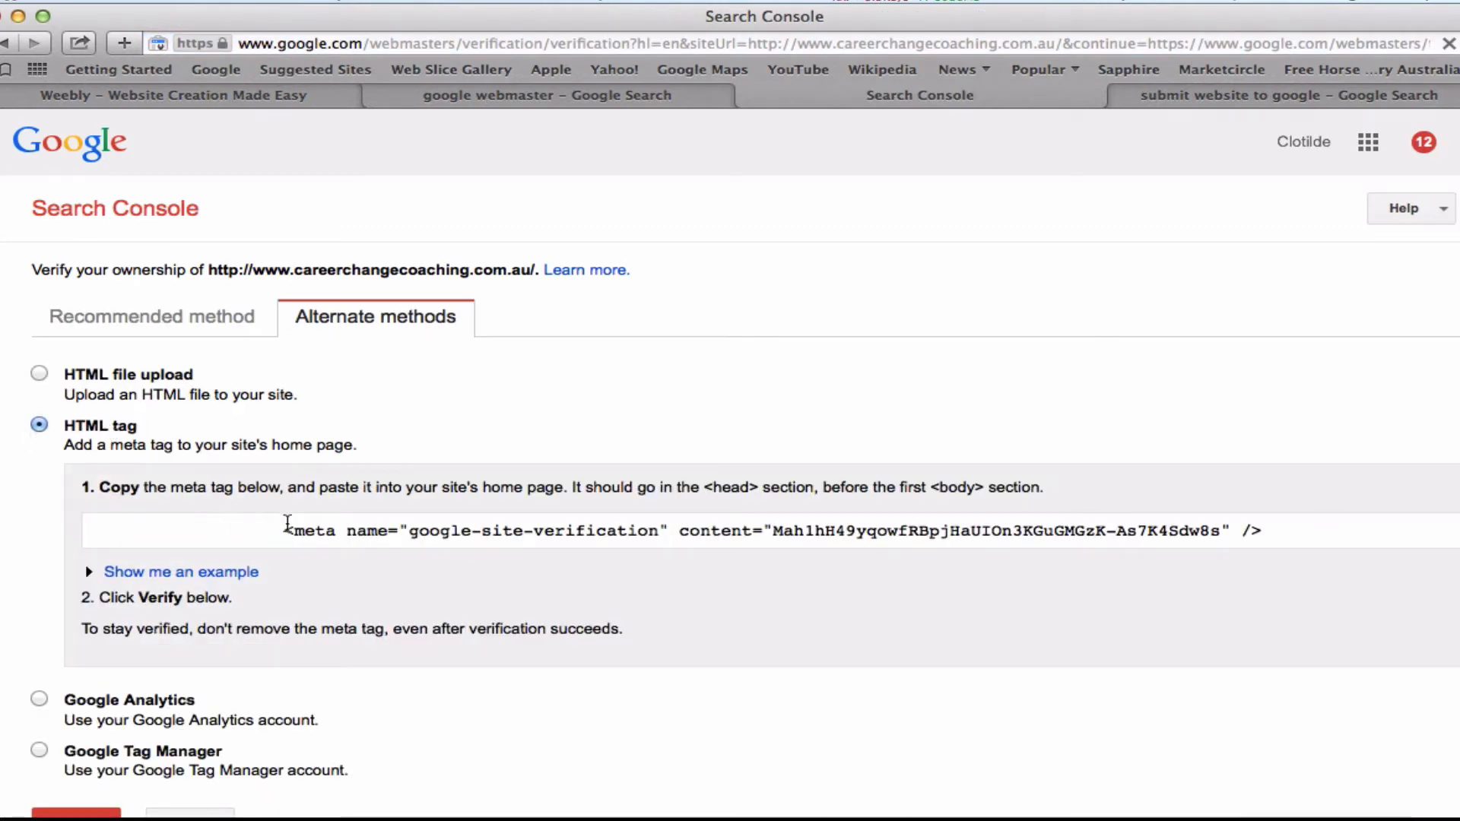
{"action": "triple_click", "coordinate": [680, 531]}
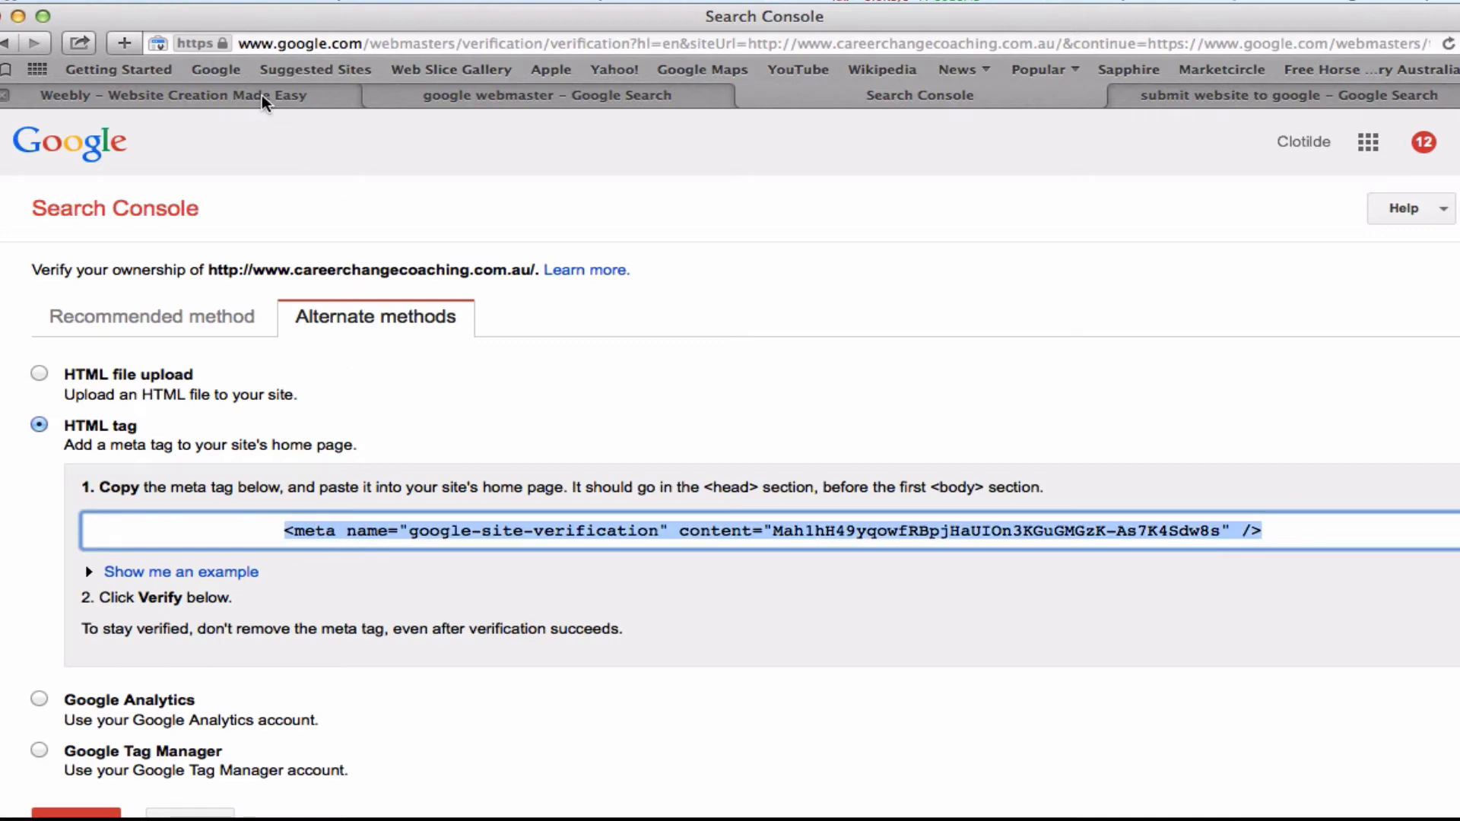
{"action": "left_click", "coordinate": [168, 95]}
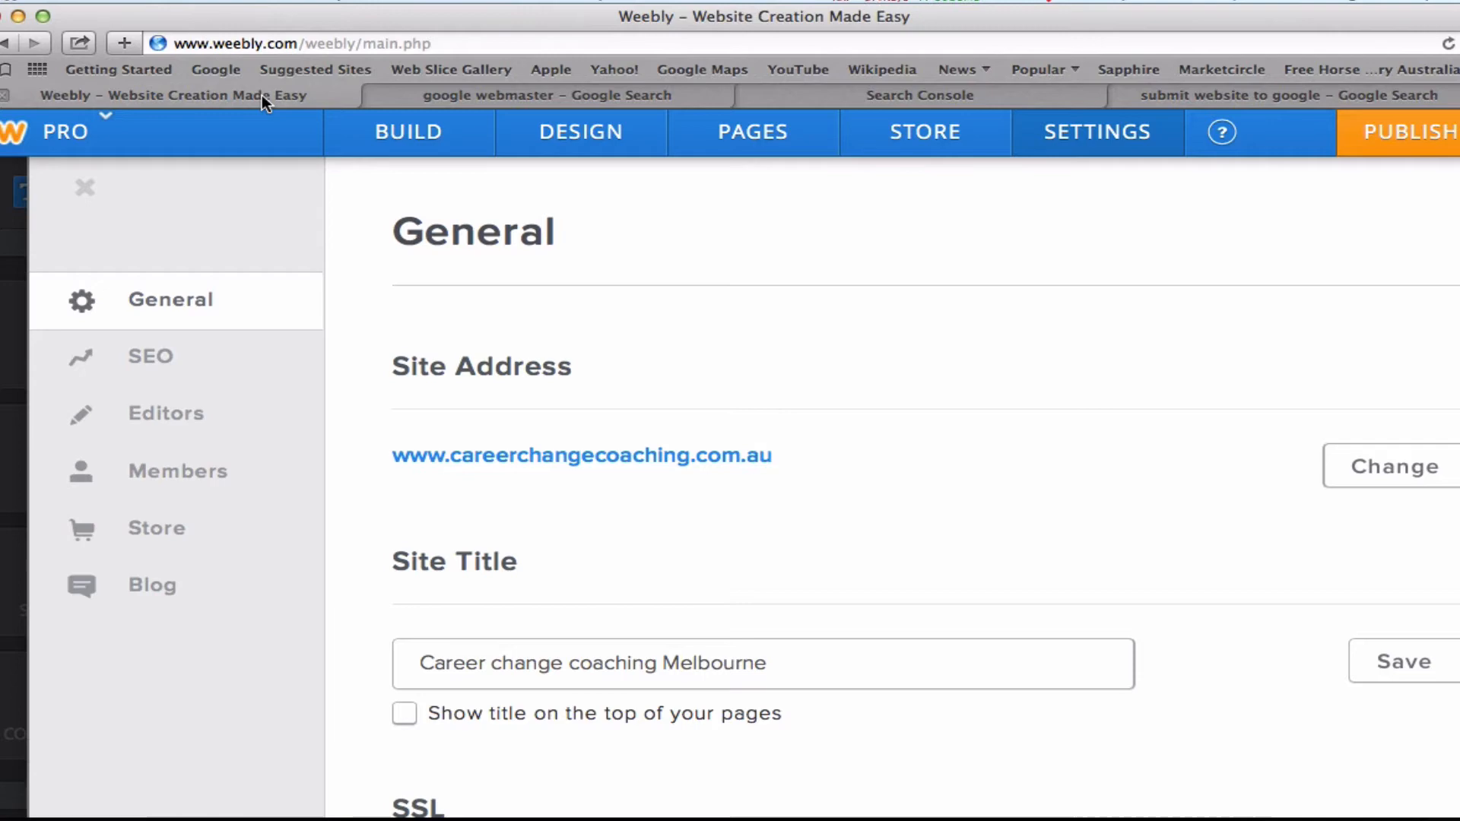
Paste the google-site-verification meta tag into Weebly's SEO Header Code, publish, and return to Search Console
{"action": "left_click", "coordinate": [1096, 131]}
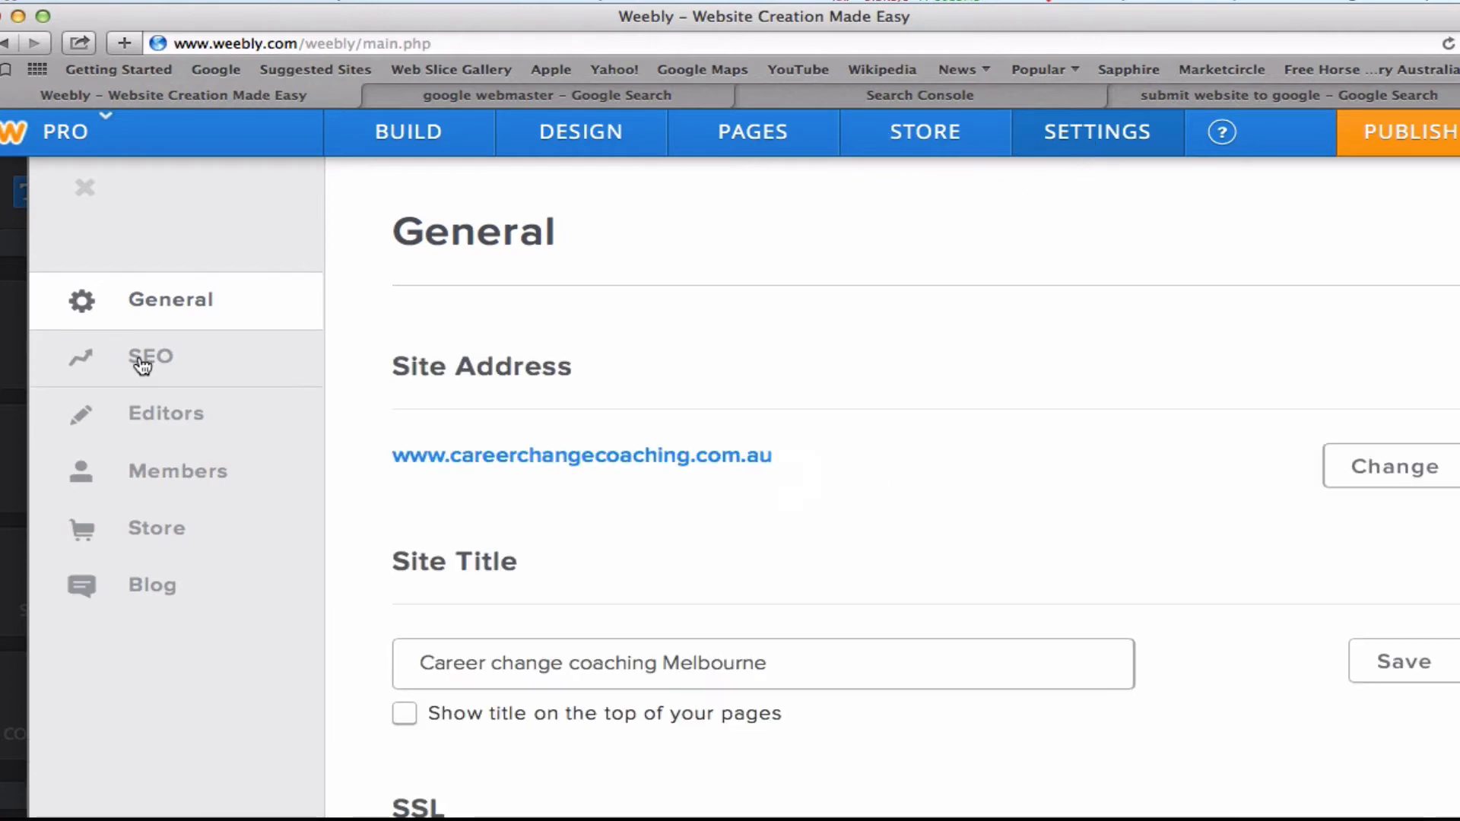
{"action": "left_click", "coordinate": [150, 356]}
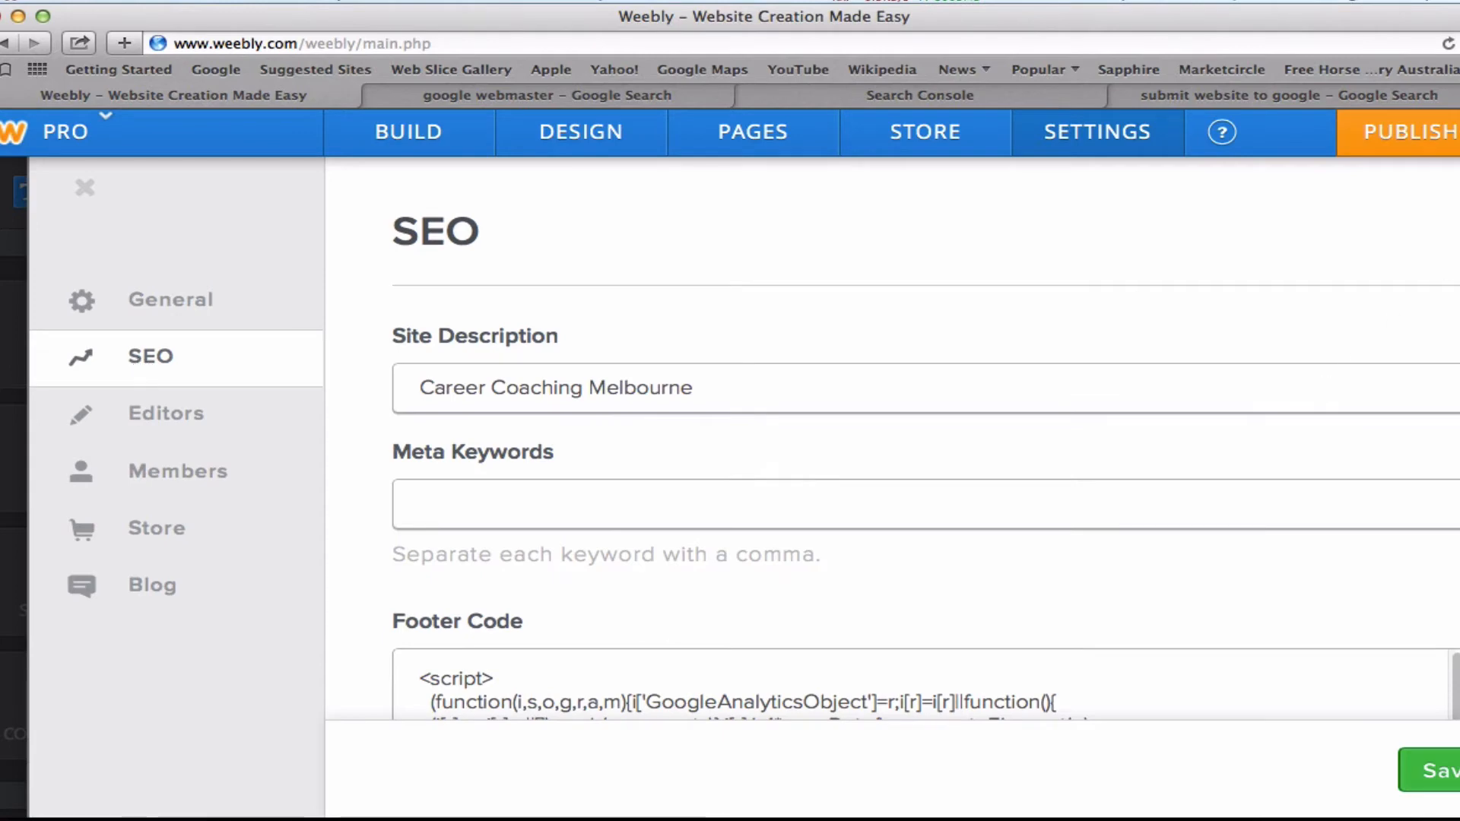
{"action": "scroll", "scroll_direction": "down", "scroll_amount": 3}
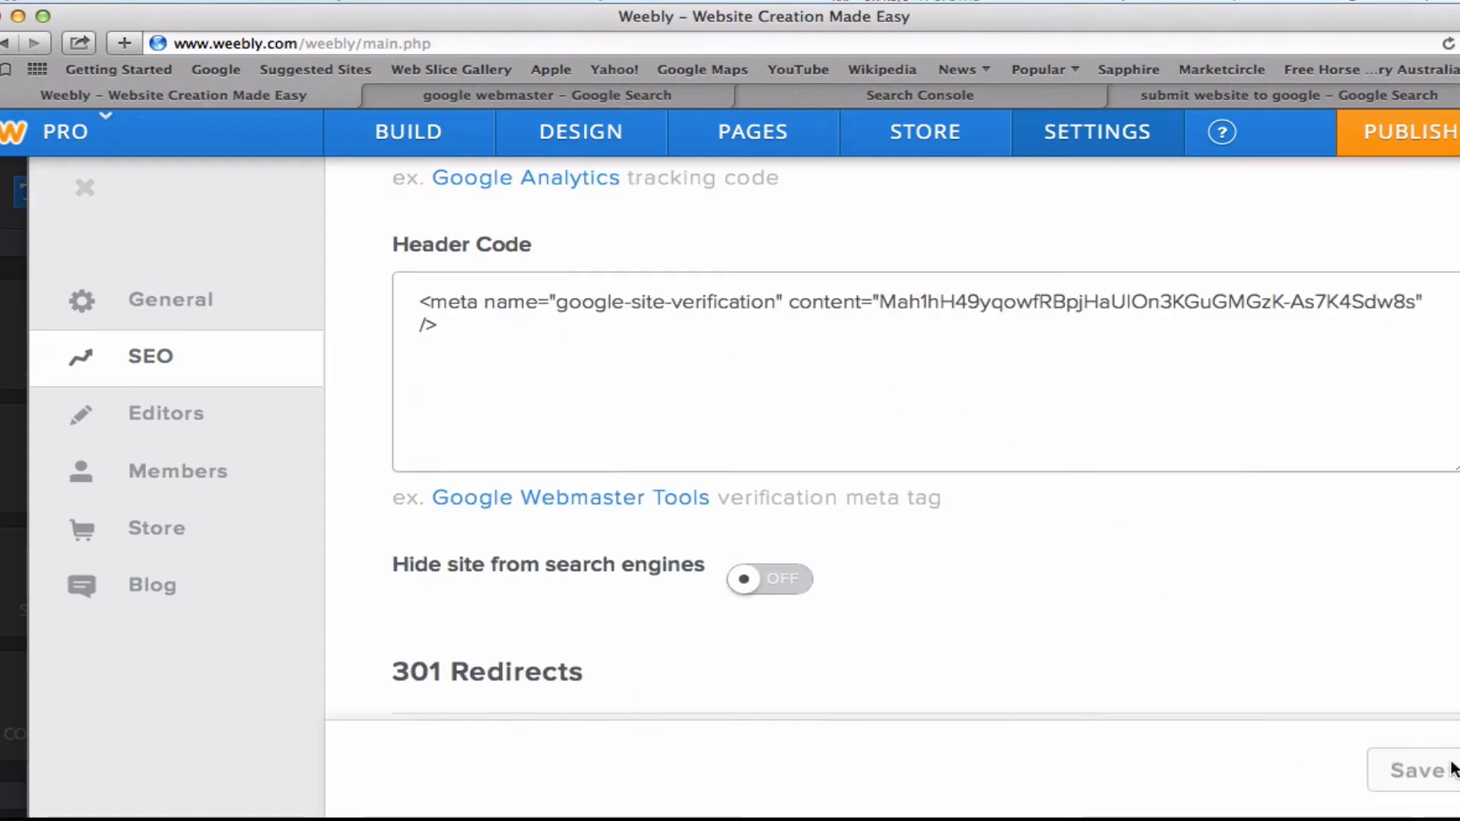
{"action": "mouse_move", "coordinate": [1401, 131]}
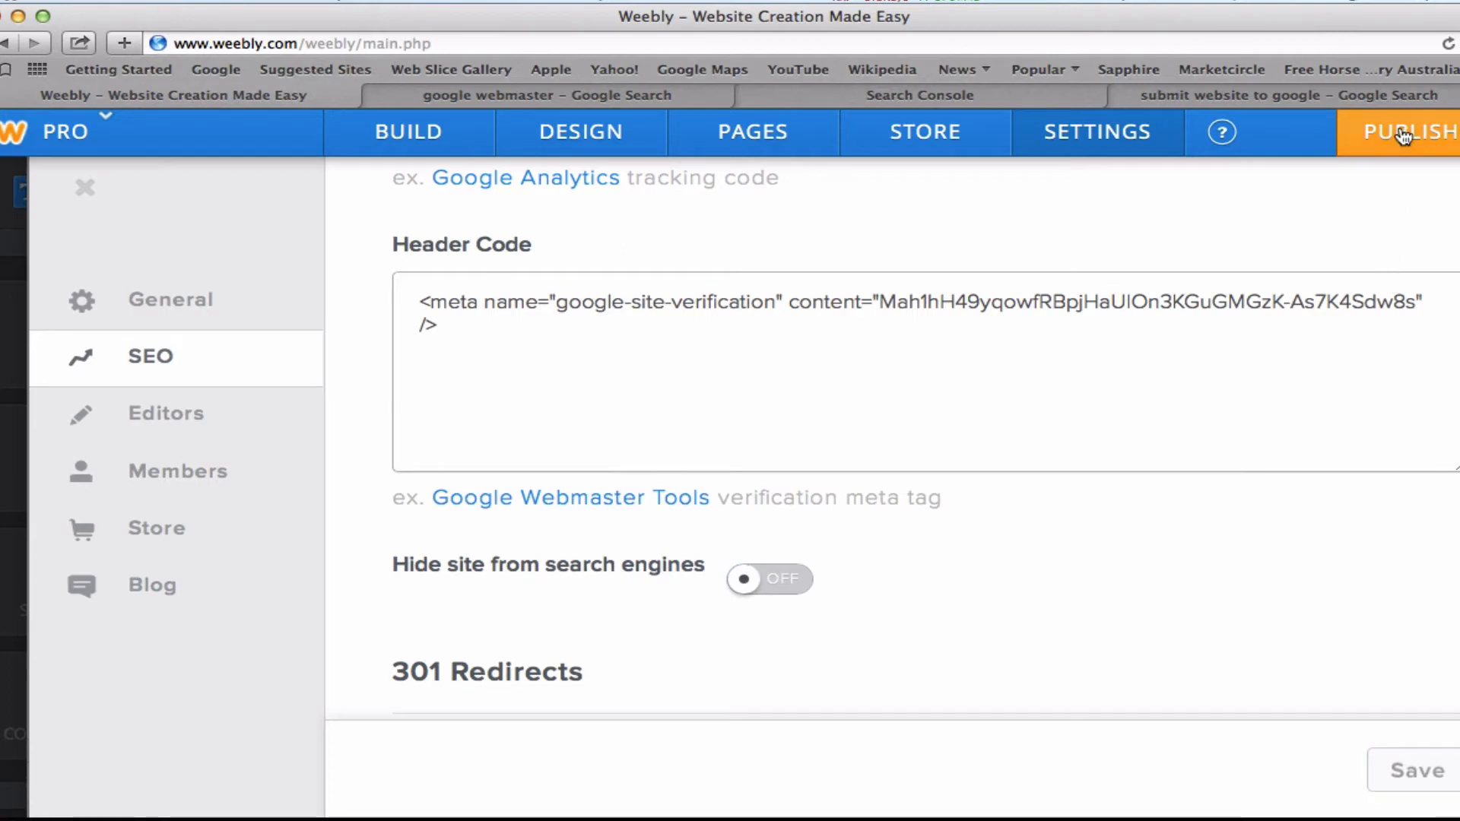
{"action": "left_click", "coordinate": [918, 95]}
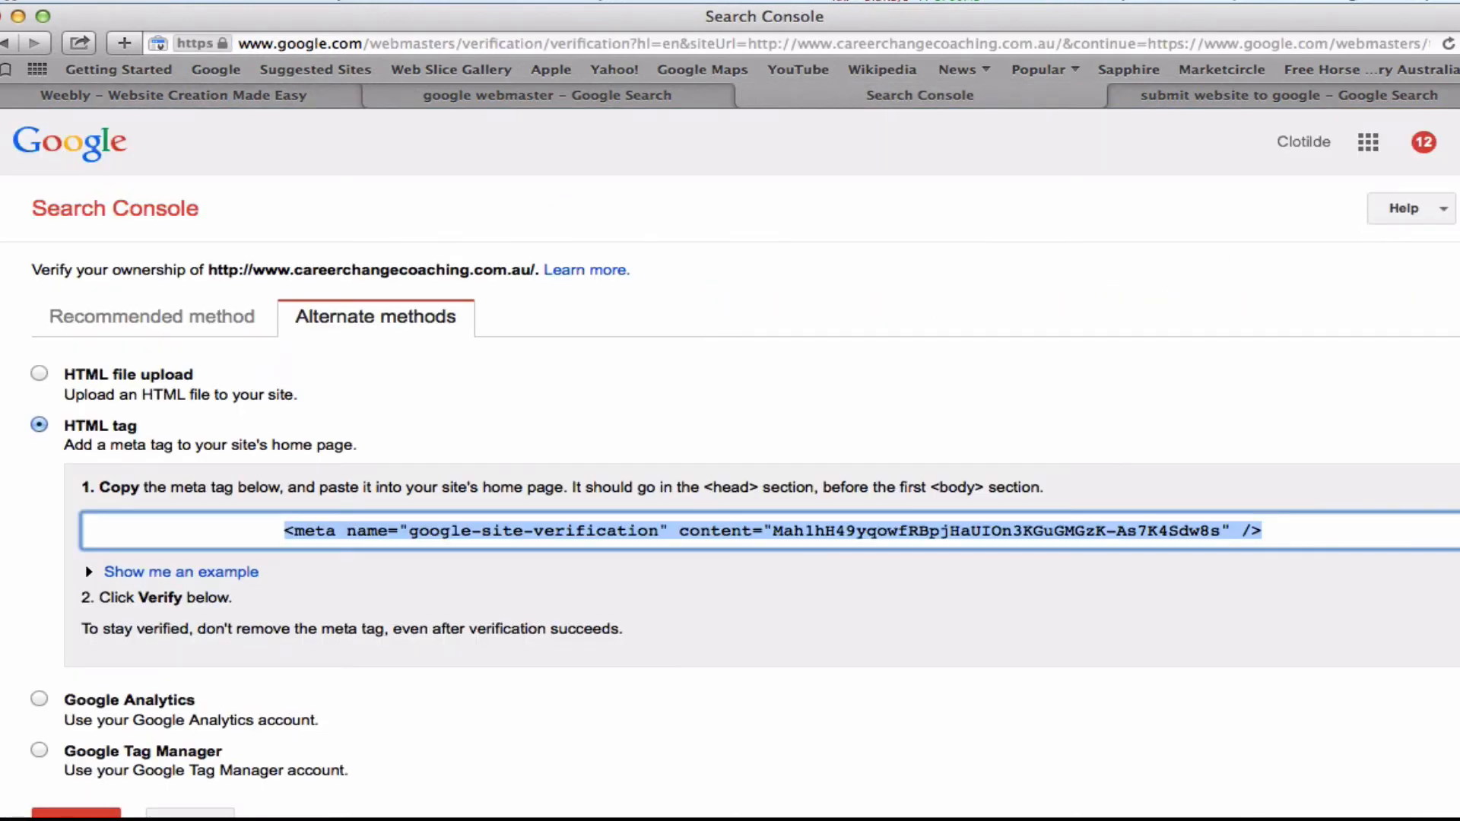
Verify ownership of careerchangecoaching.com.au and continue past the success message to the search results
{"action": "scroll", "scroll_direction": "down", "scroll_amount": 3}
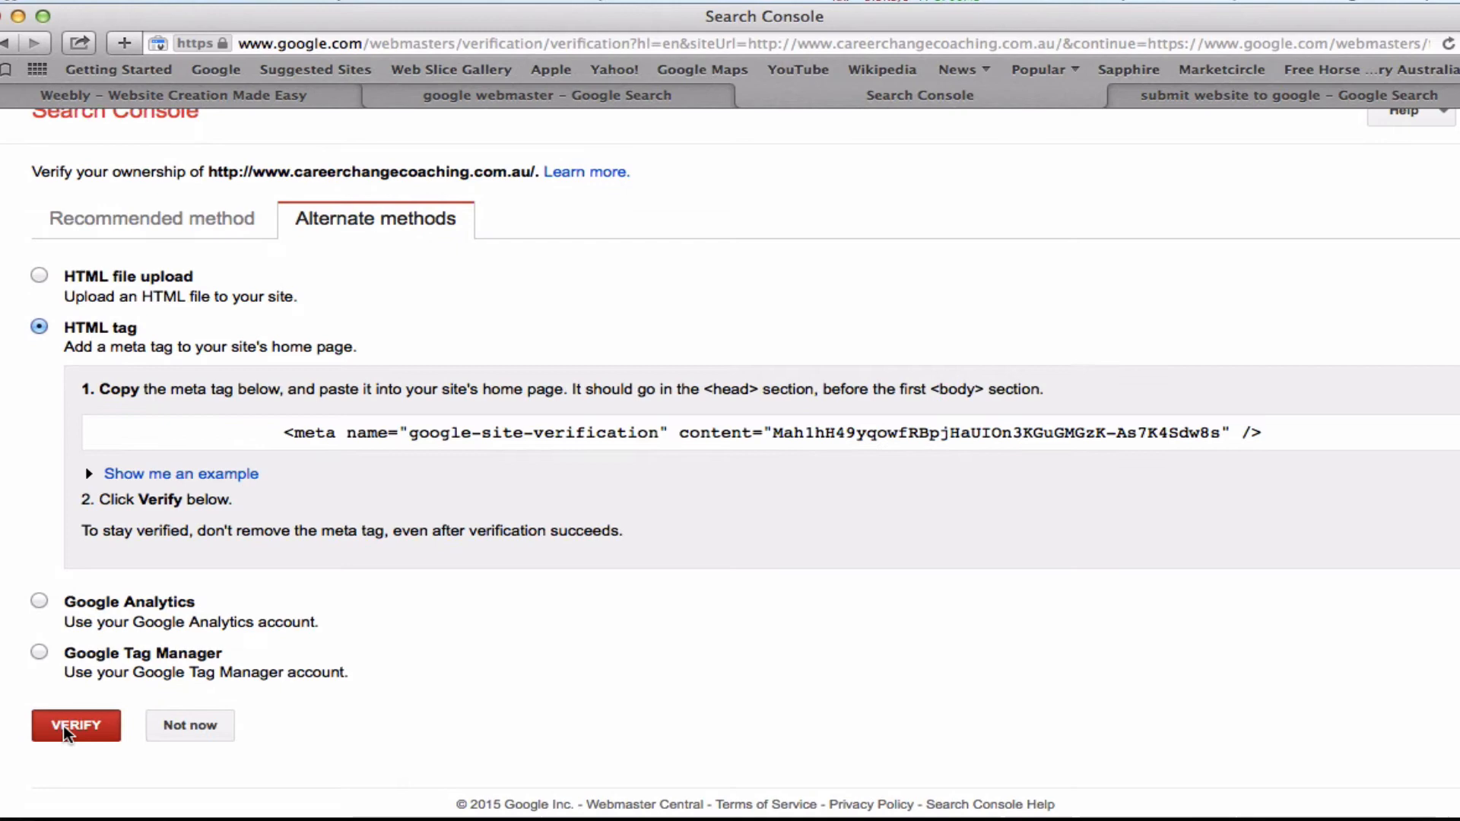
{"action": "left_click", "coordinate": [76, 725]}
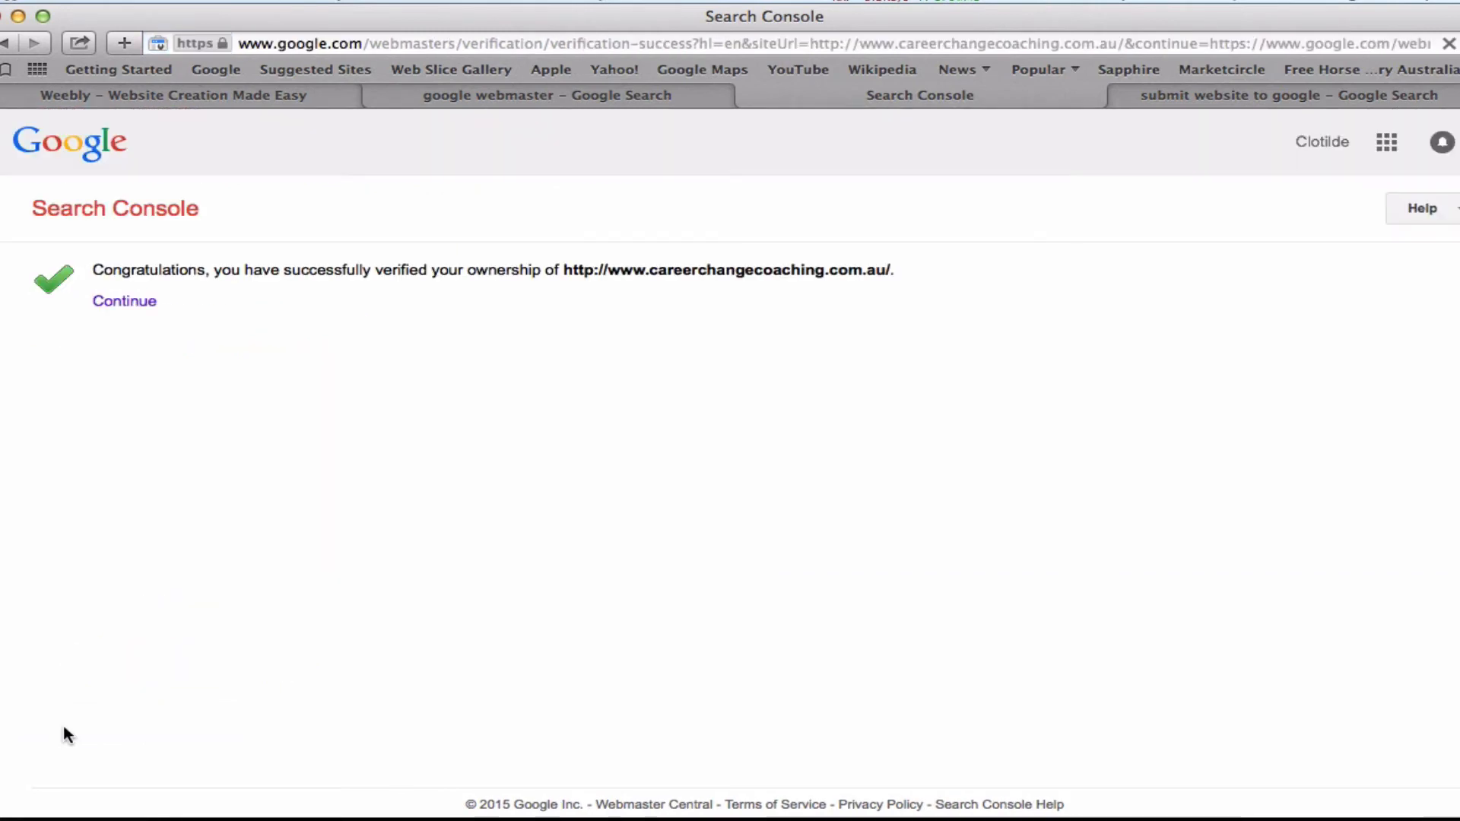
{"action": "left_click", "coordinate": [1276, 94]}
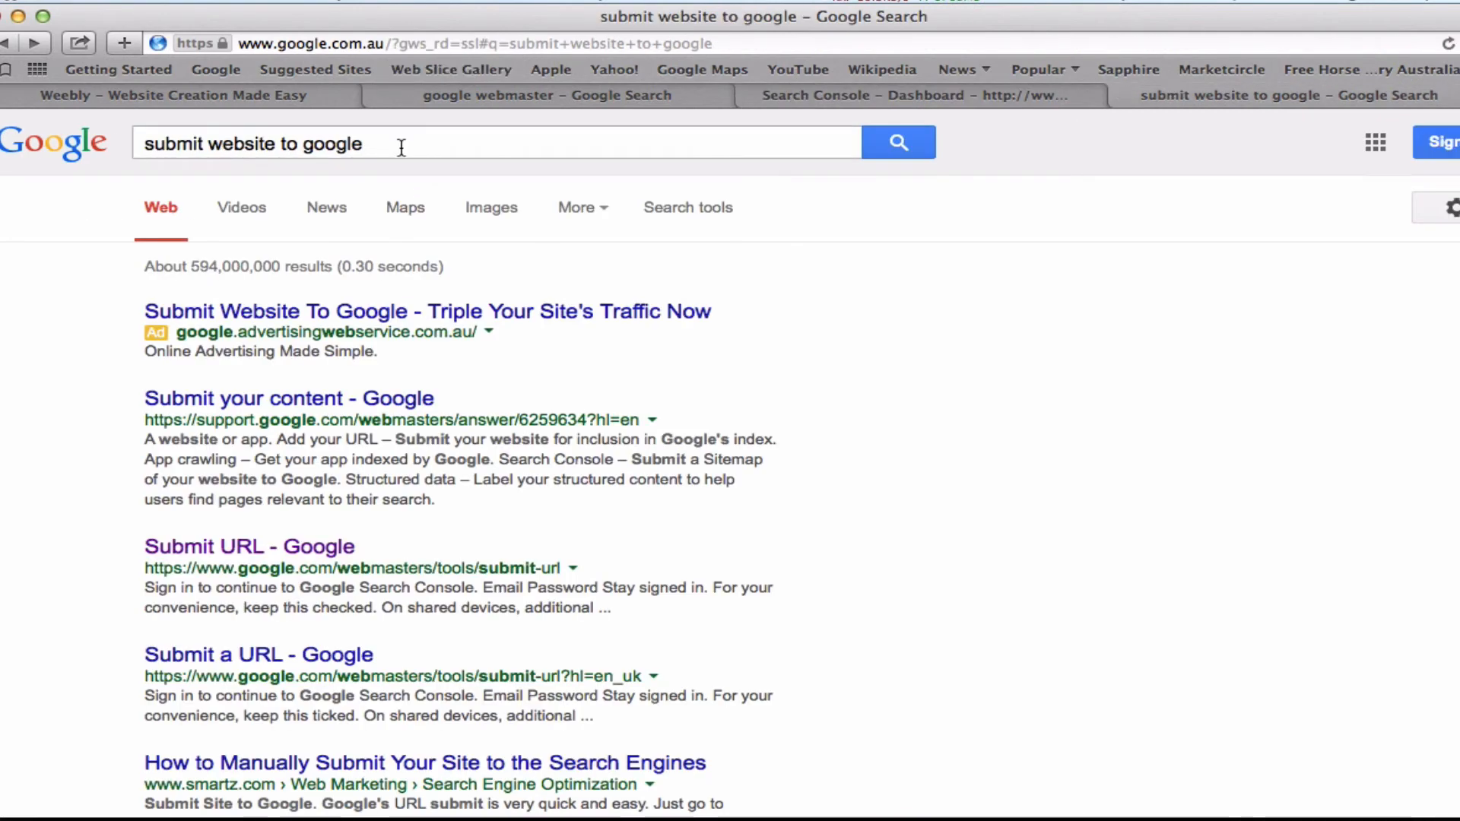
{"action": "mouse_move", "coordinate": [144, 163]}
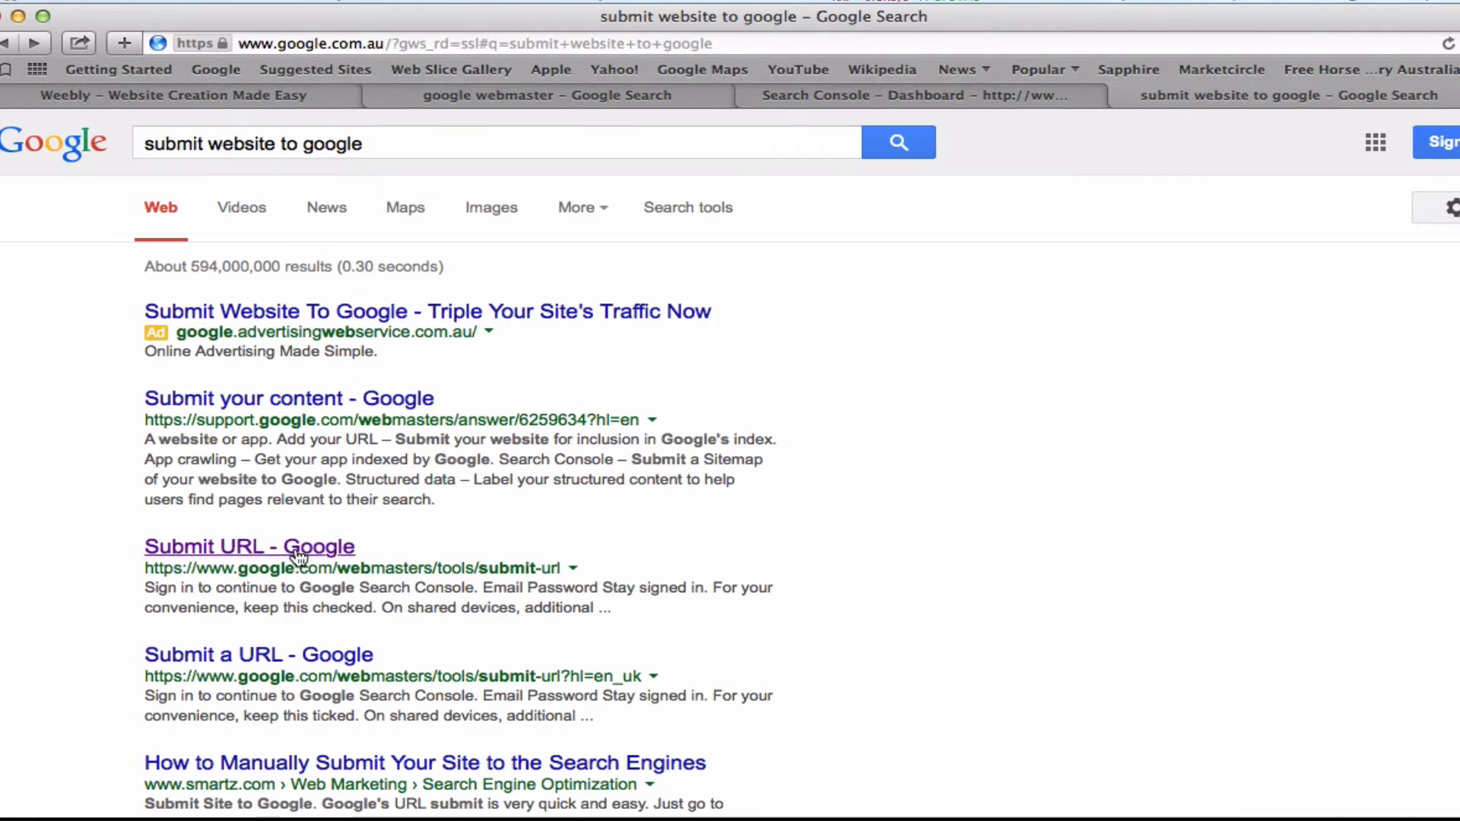
{"action": "left_click", "coordinate": [248, 545]}
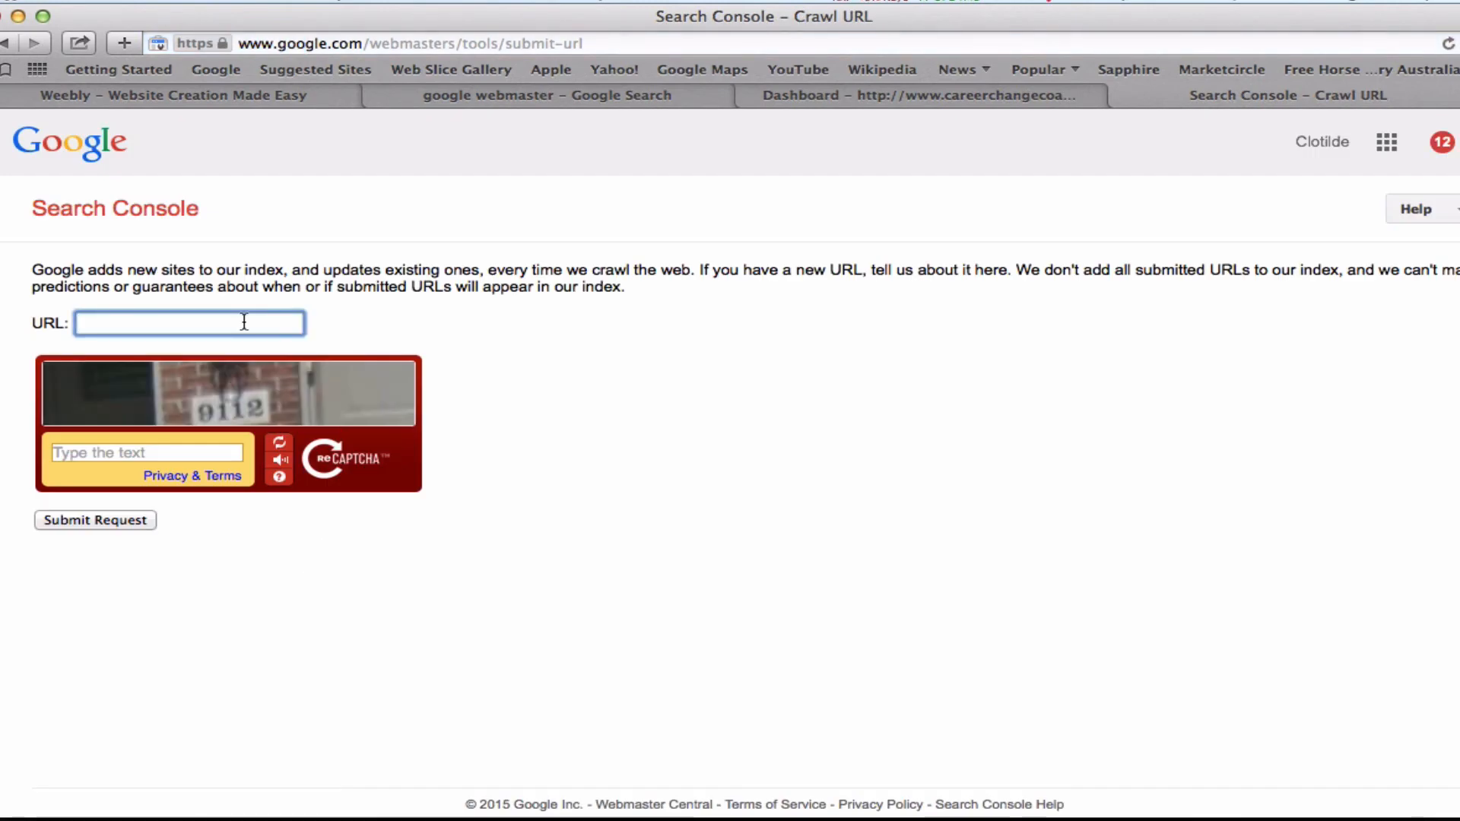
{"action": "type", "text": "www.mywebsite.com"}
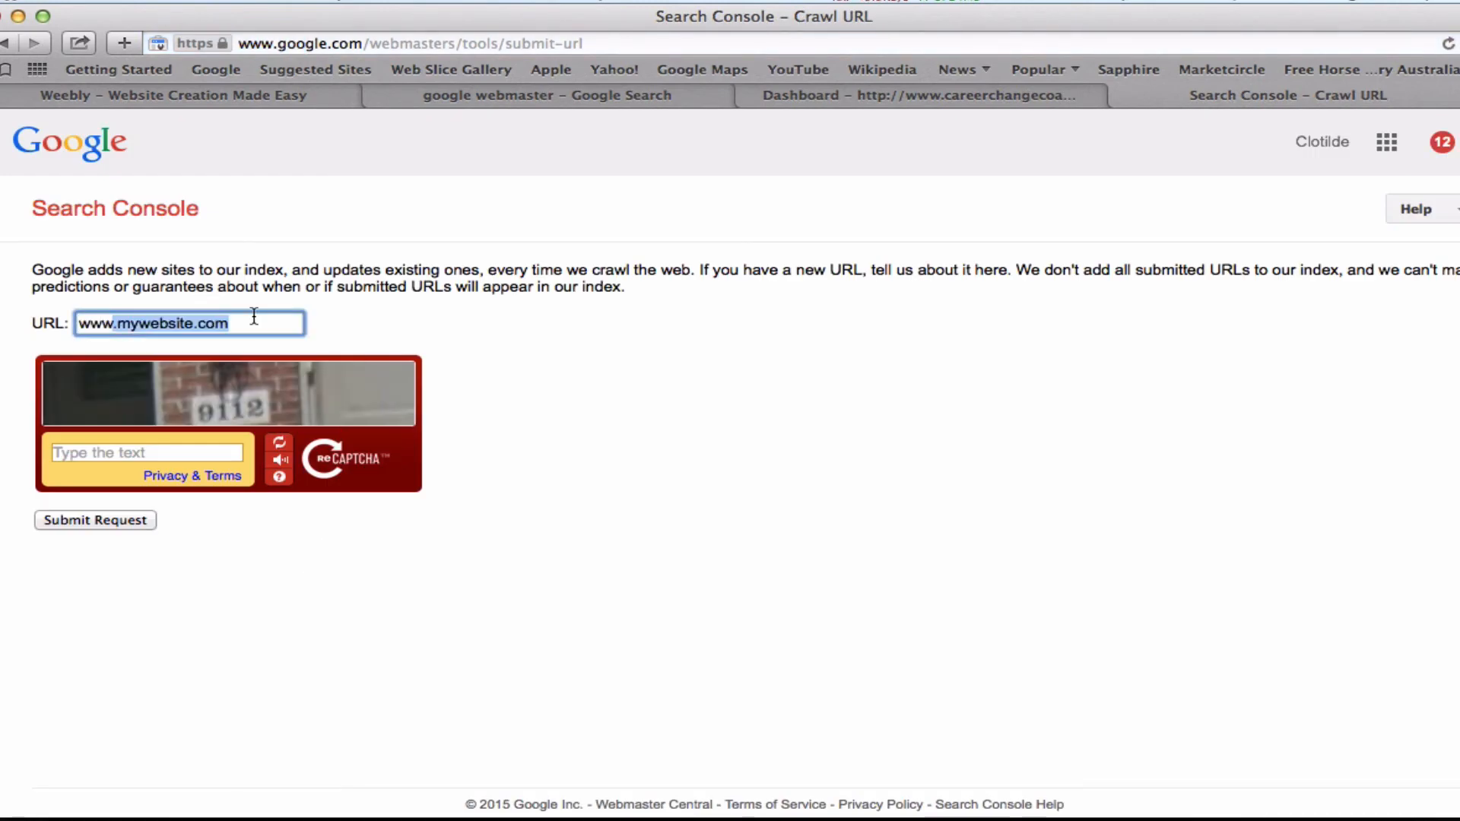